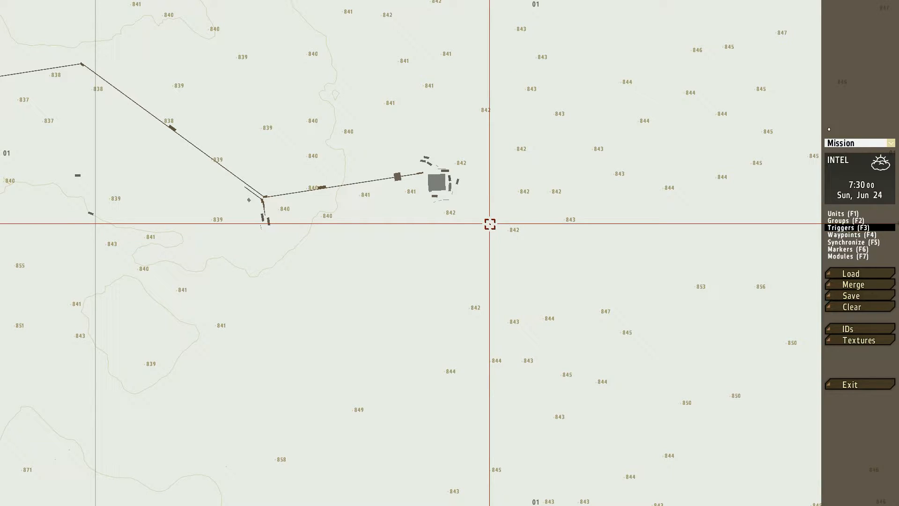
Place a player-controlled BLUFOR US rifleman on the map near the small compound.
left_click(842, 214)
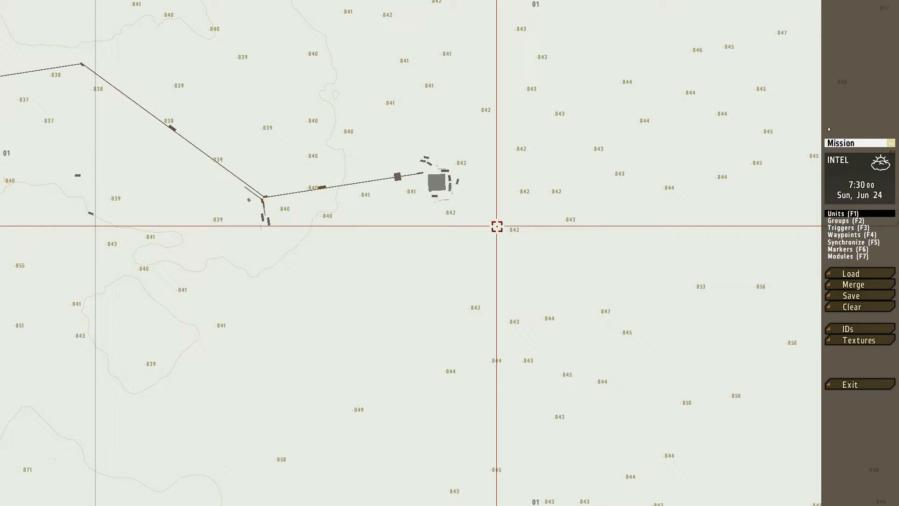
double_click(499, 225)
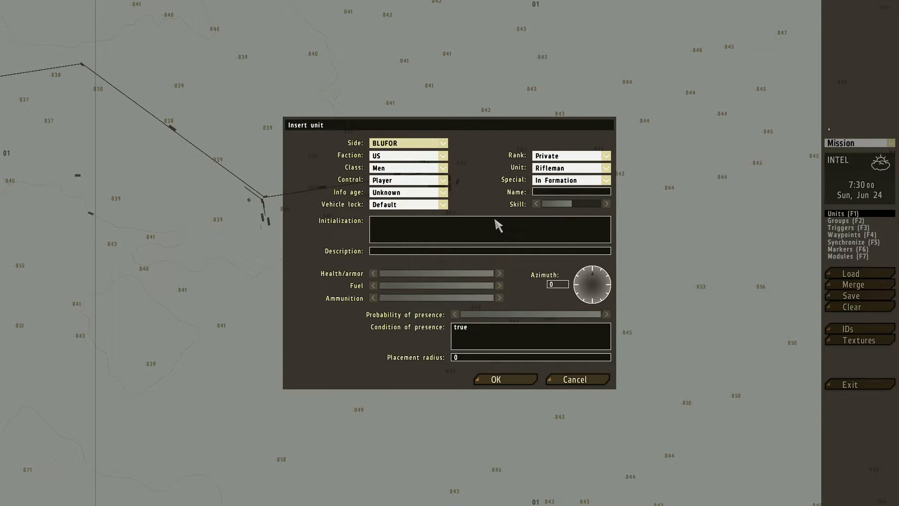
left_click(504, 379)
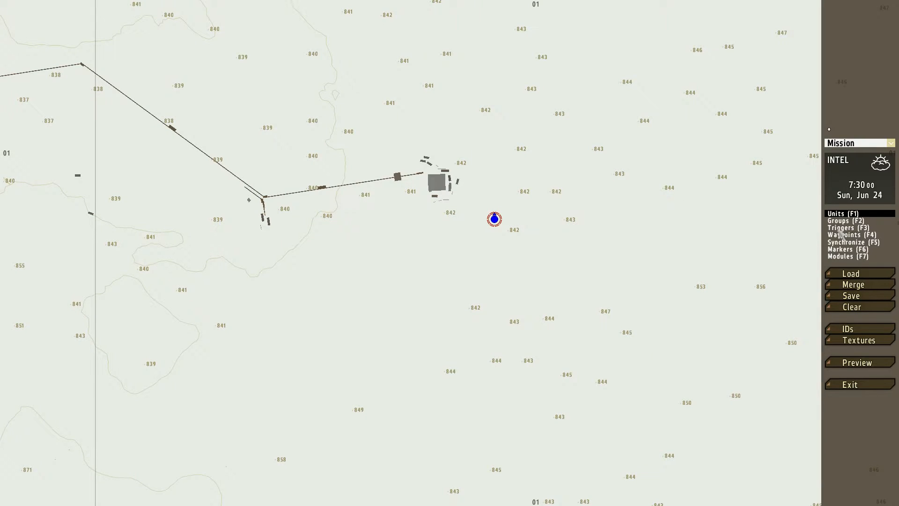
Create a 500x500 repeating Radio Alpha trigger running 'showCinemaBorder false; setAccTime .200' on activation.
left_click(847, 228)
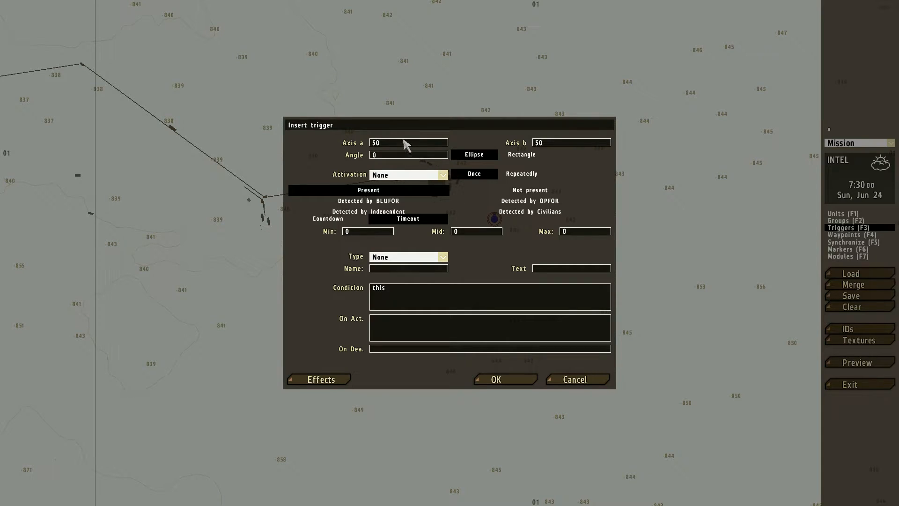
mouse_move(424, 112)
type("0")
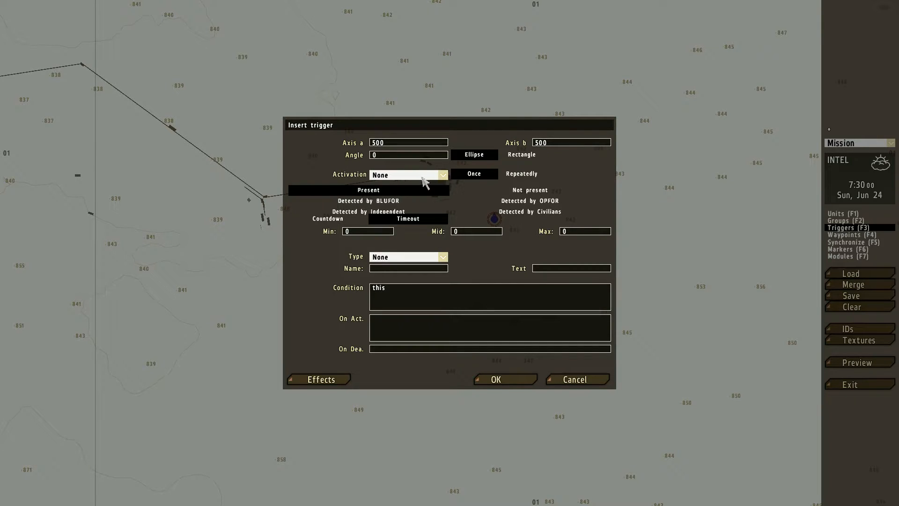
left_click(407, 174)
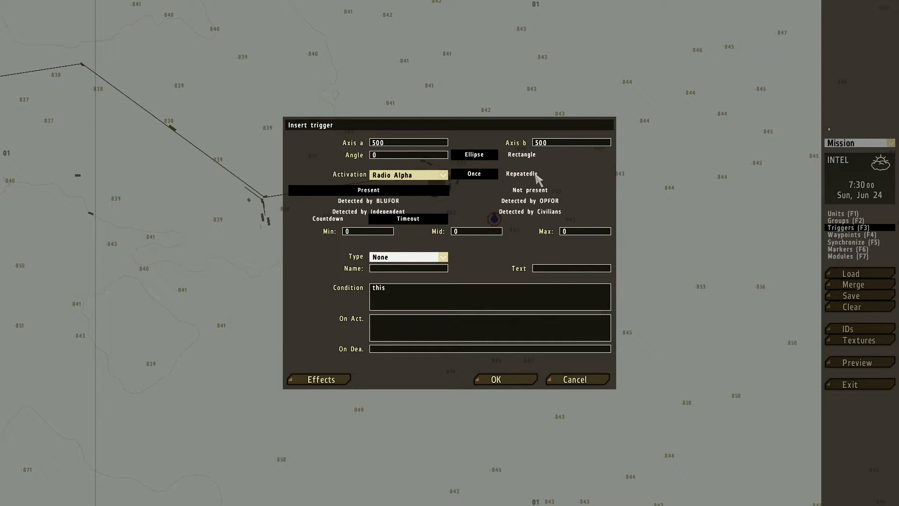
left_click(521, 173)
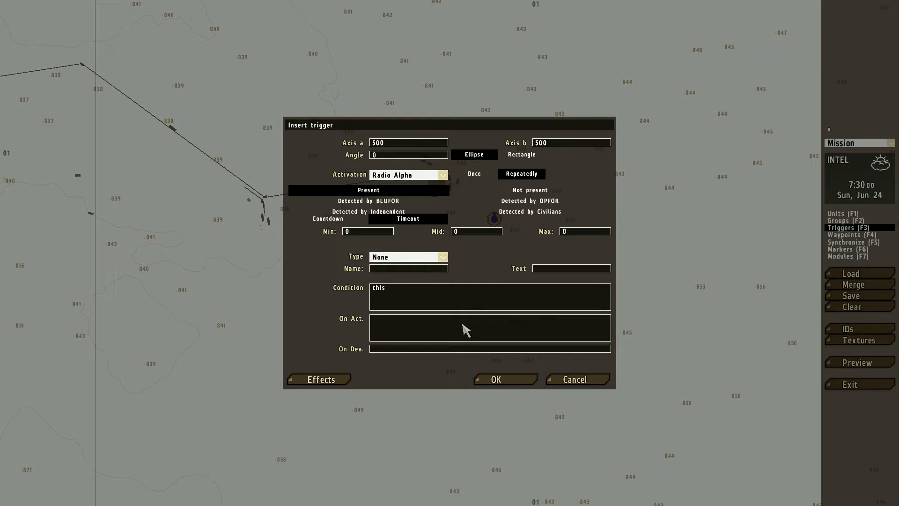
type("showCinemaBorder false; setAccTime .200")
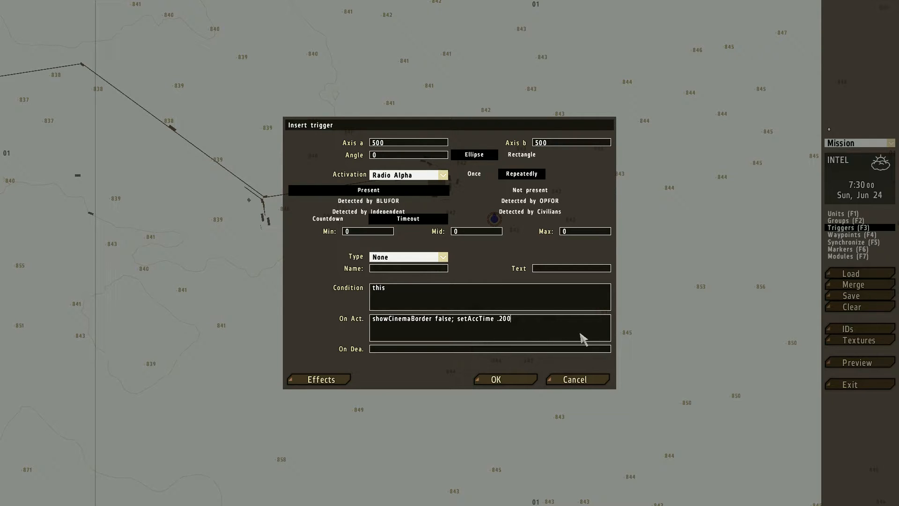
mouse_move(486, 332)
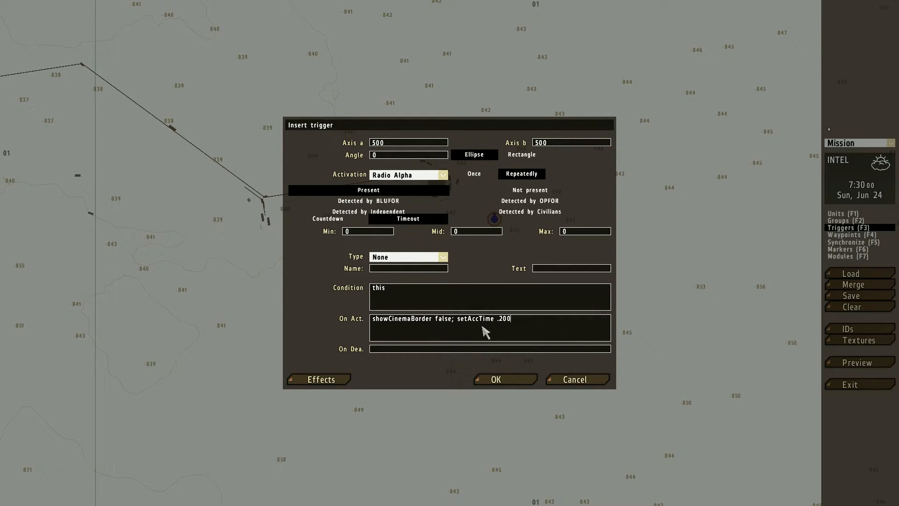
mouse_move(496, 328)
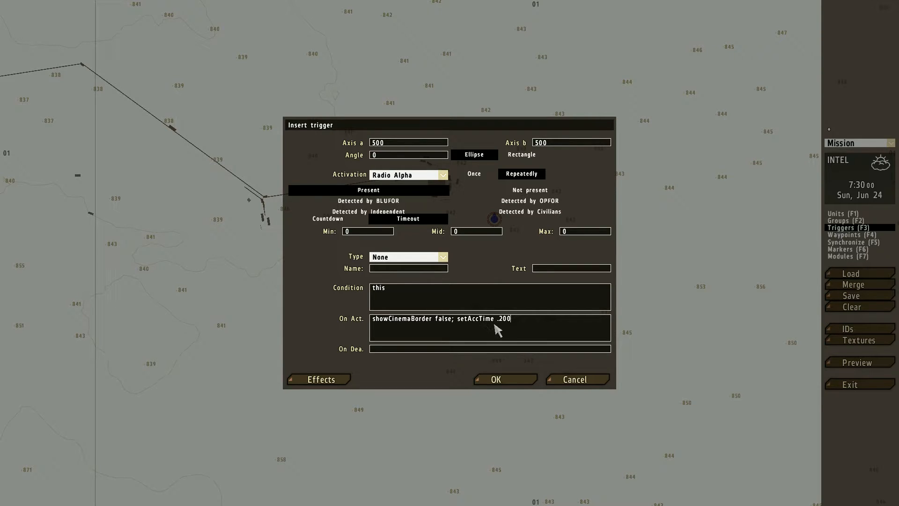
mouse_move(519, 342)
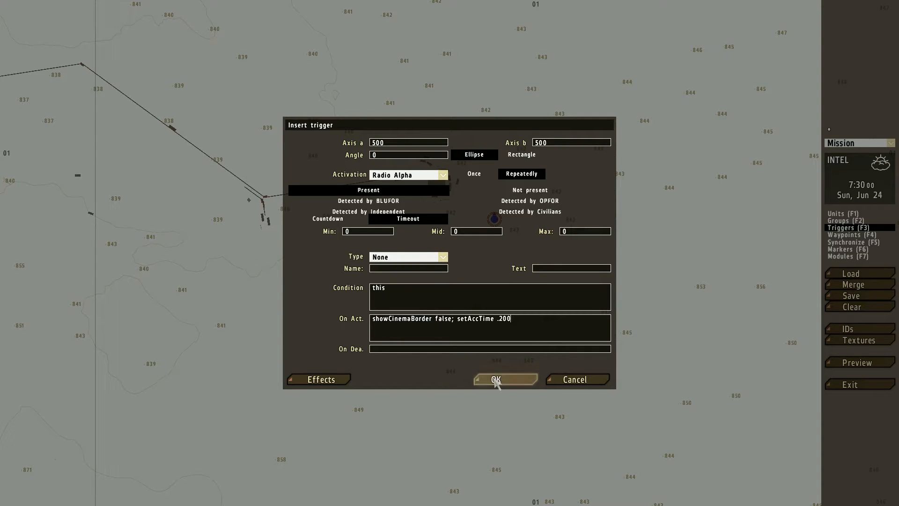
Confirm the Alpha trigger and set up a repeating Radio Bravo trigger with 'showCinemaBorder false; setAccTime 1'.
left_click(496, 379)
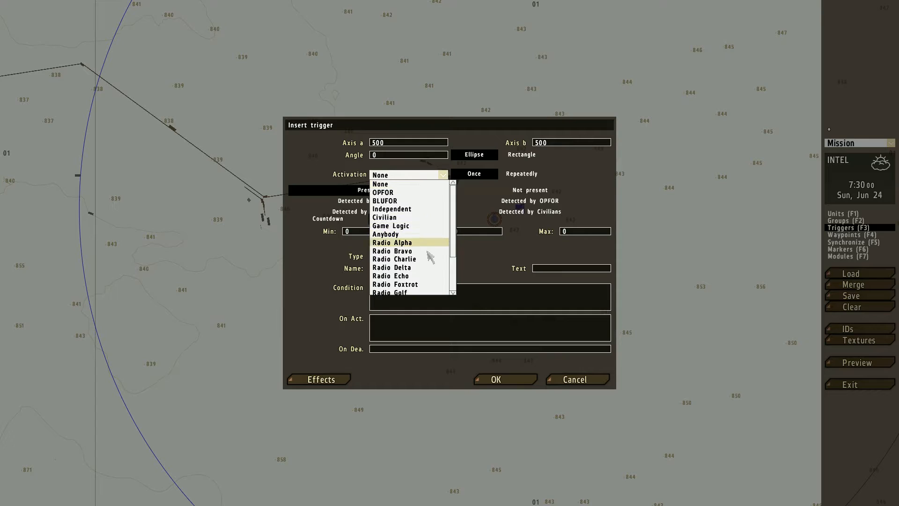
left_click(393, 250)
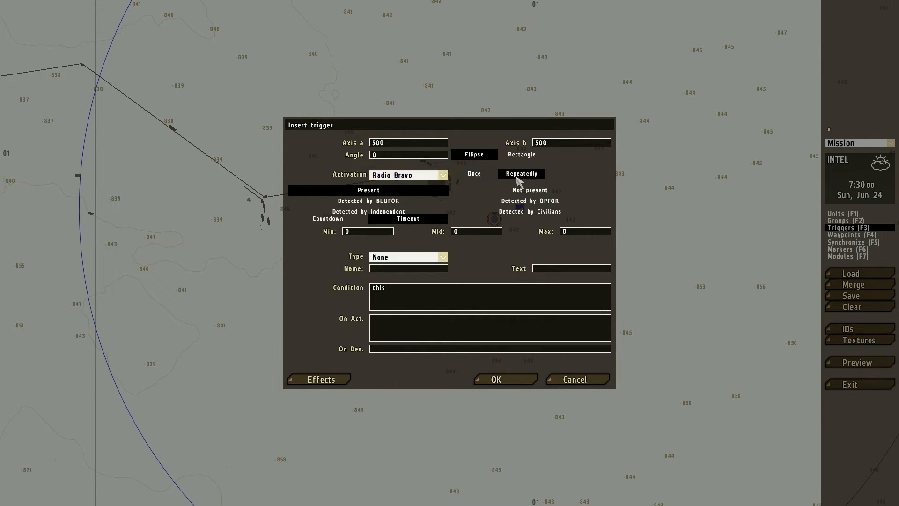
type("showCinemaBorder false; setAccTime .200")
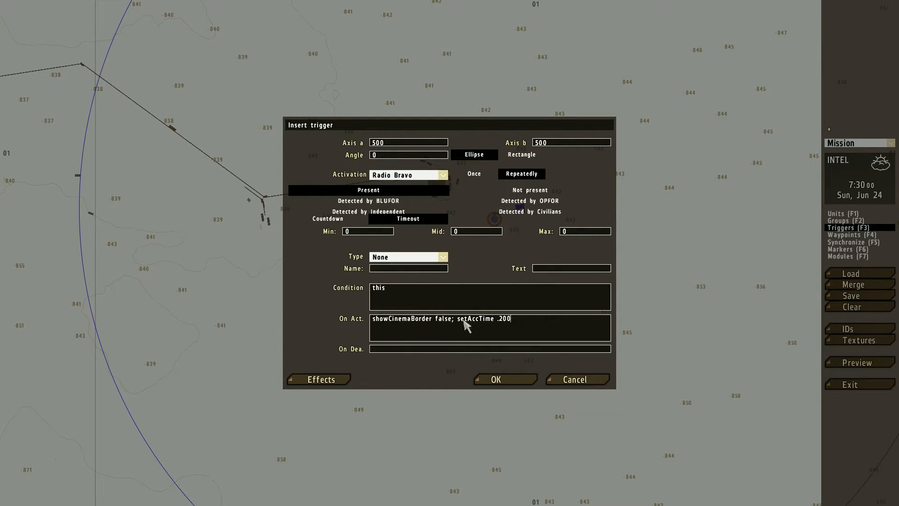
key("Backspace")
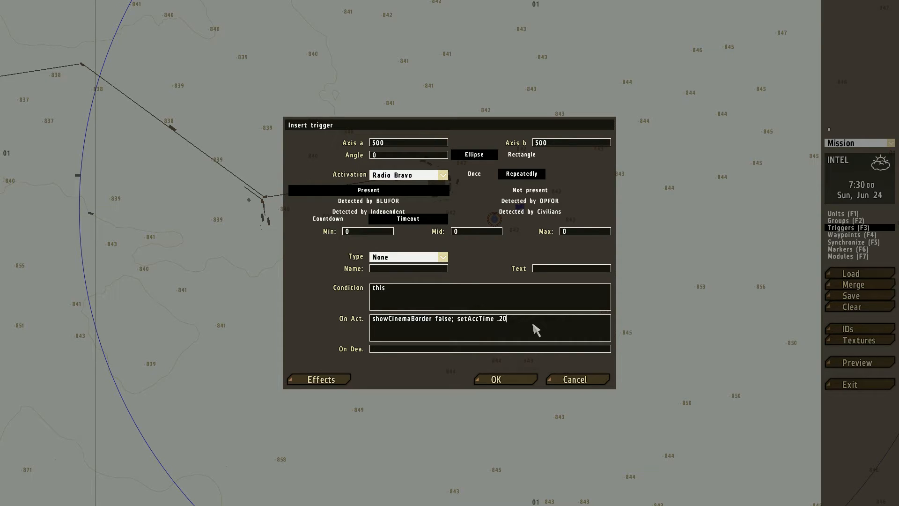
type("1")
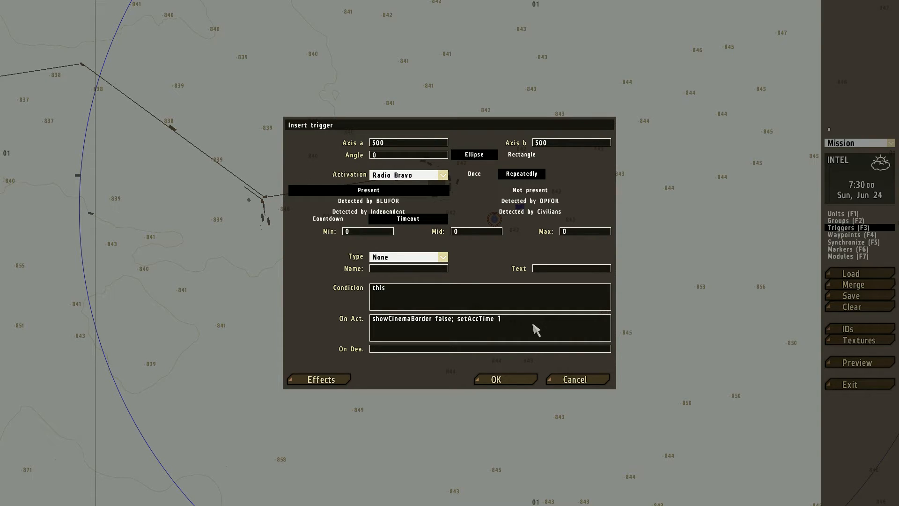
mouse_move(577, 379)
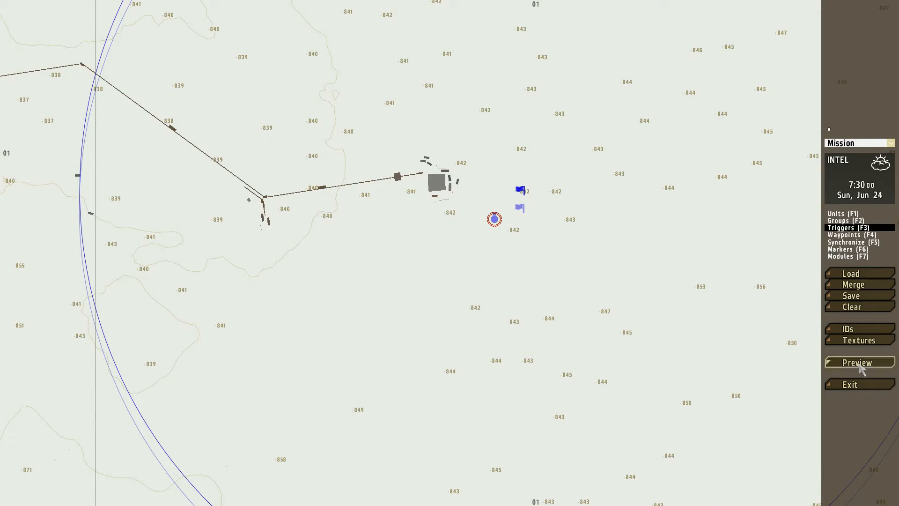
Launch the mission preview and fire a rifle round as the desert rifleman.
left_click(858, 363)
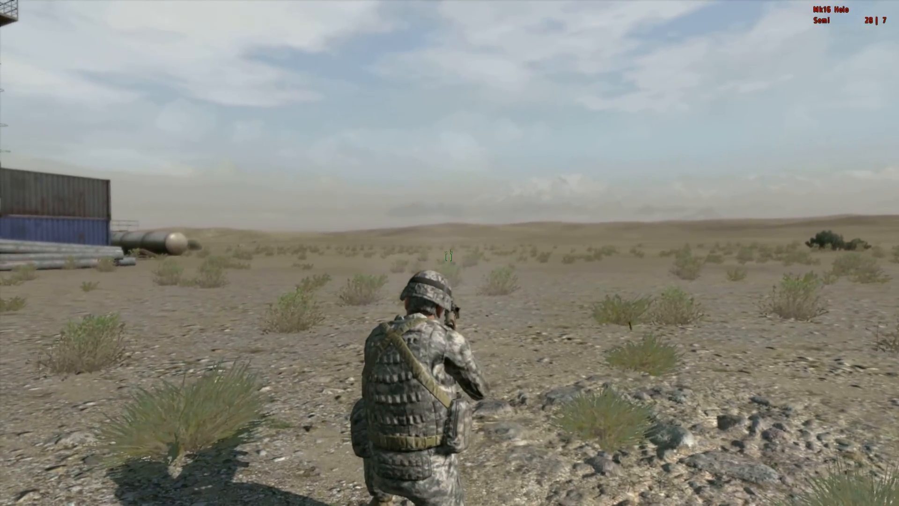
left_click(450, 253)
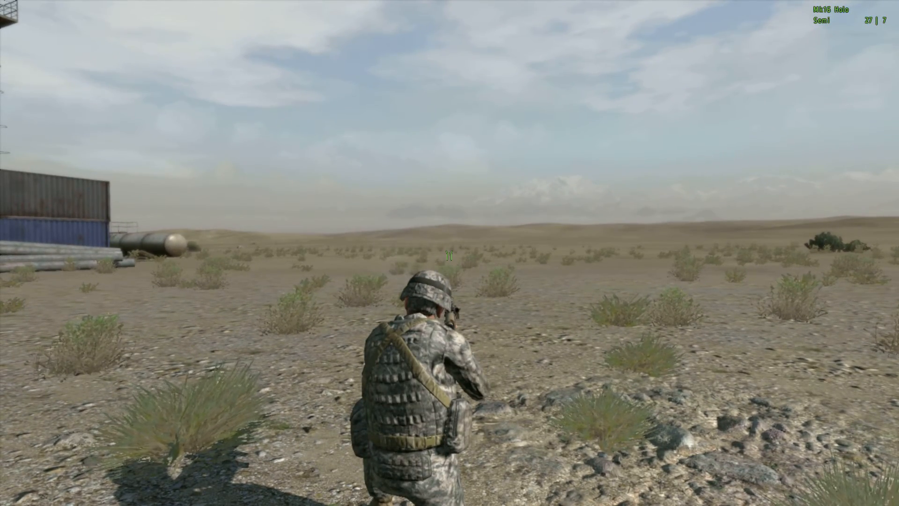